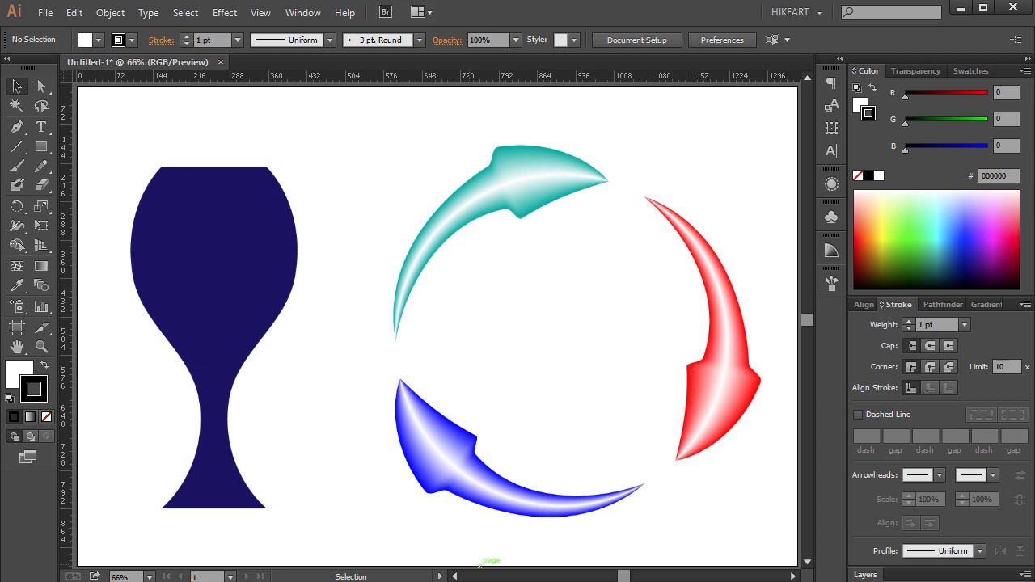
- Start a new blank document (Ctrl+N) so the artboard is empty
key(ctrl+n)
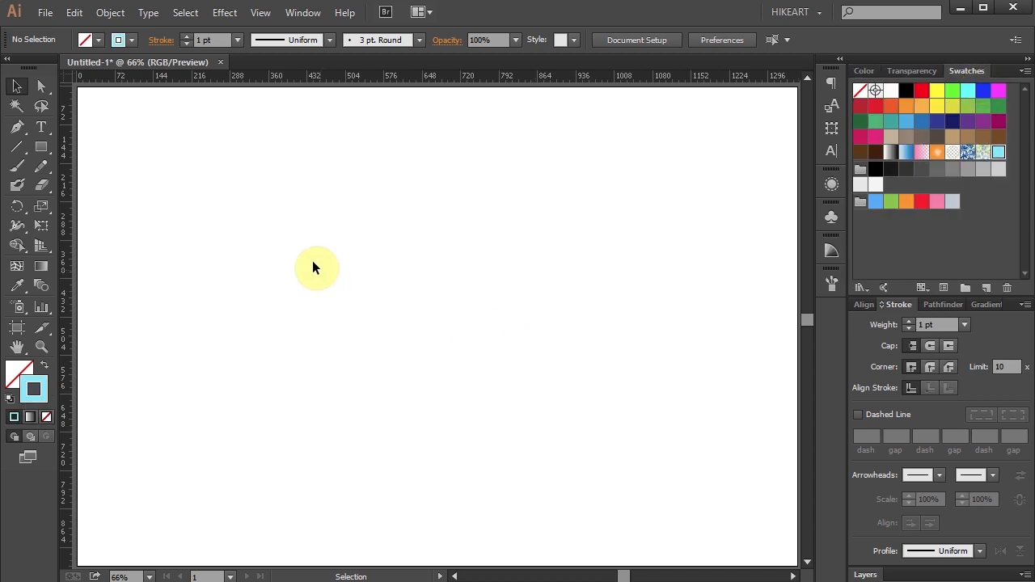
- Switch to the Pen tool to draw the vertical light blue 189 pt line
key(p)
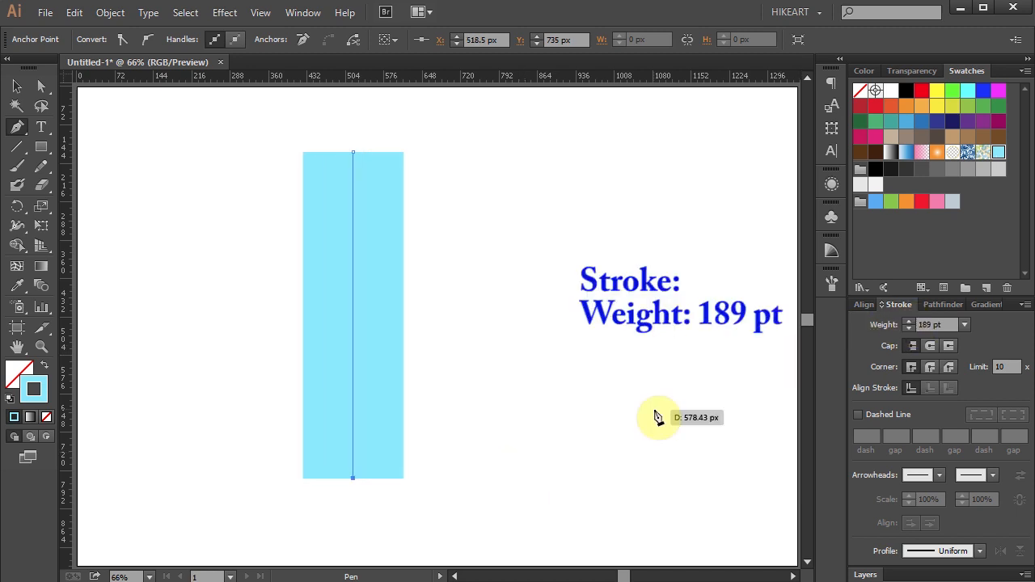
- Activate the Width Tool (Shift+W) to adjust the stroke's width along its length
key(shift+w)
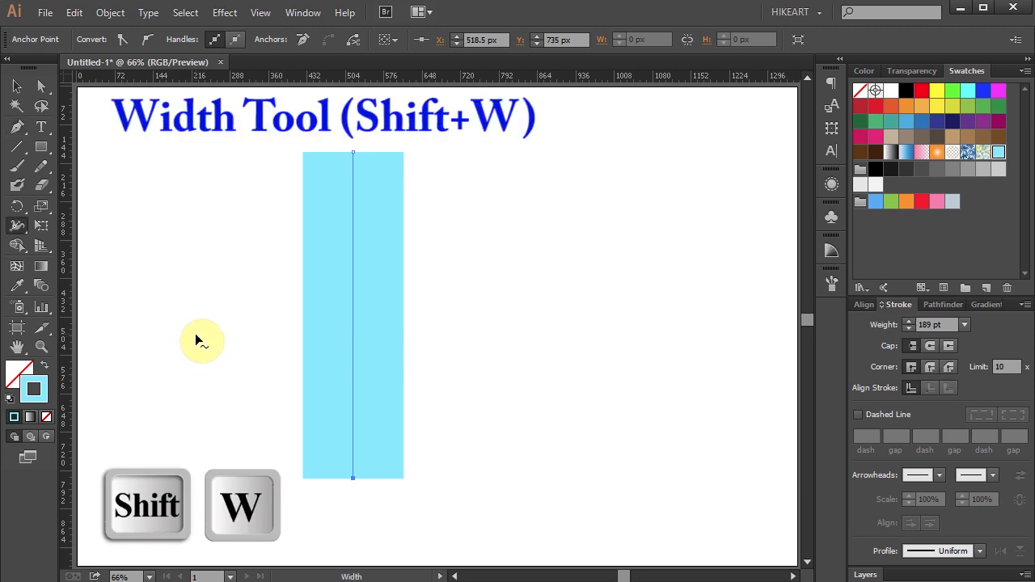
mouse_move(19, 235)
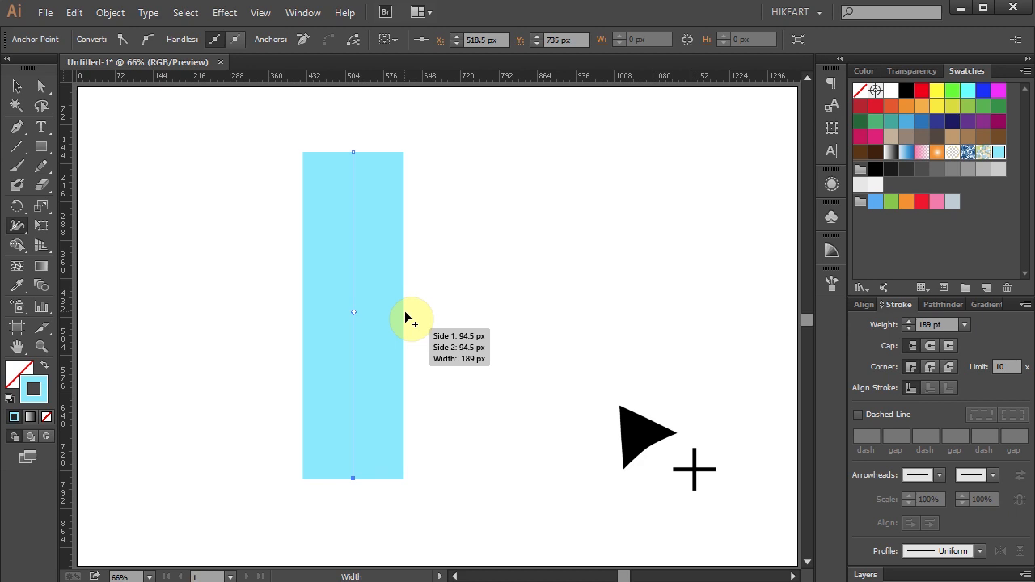
mouse_move(407, 255)
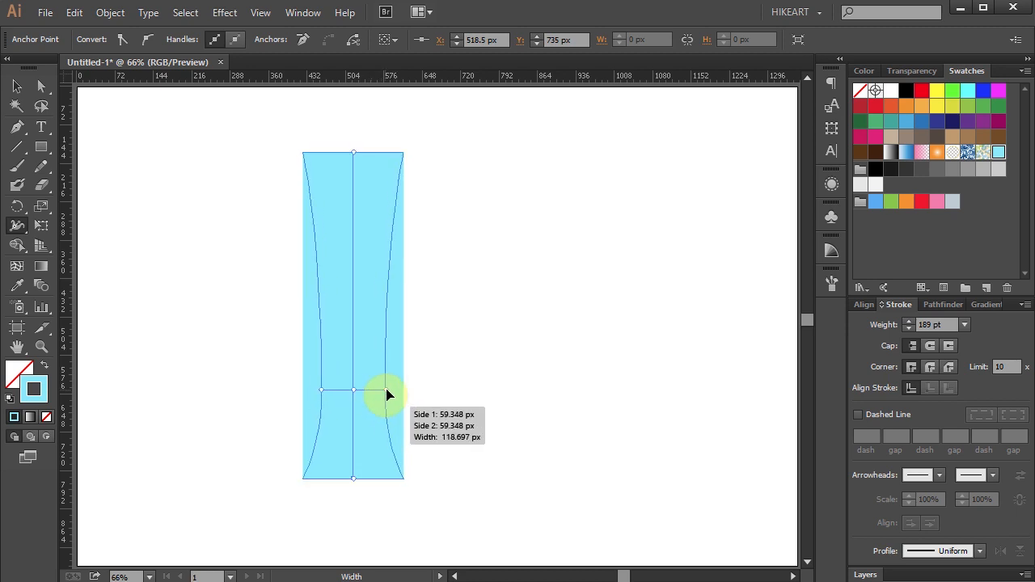
- Narrow the lower width point, then widen the lower section into a broad rounded bulge
drag(385, 394, 369, 395)
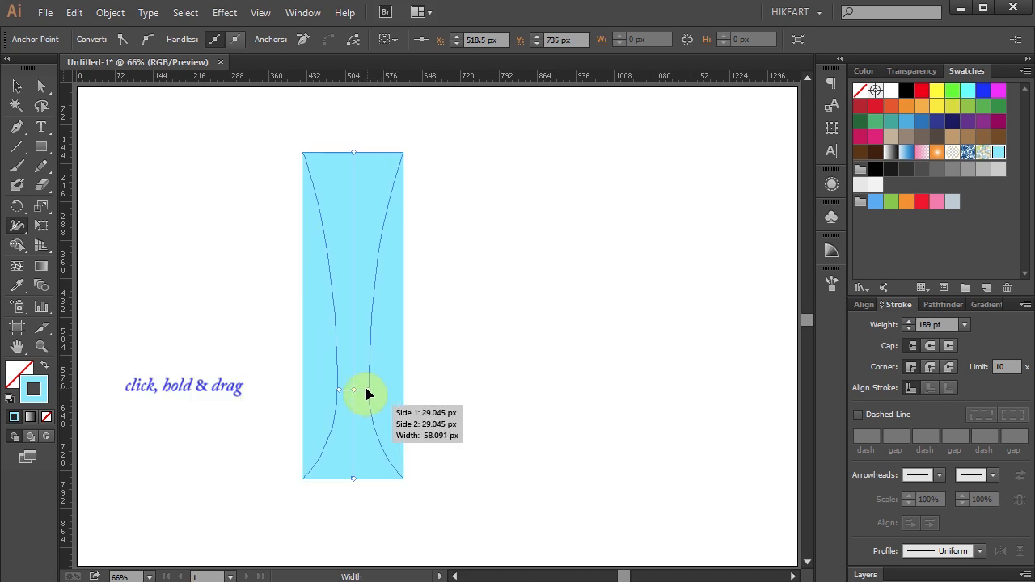
drag(353, 390, 352, 390)
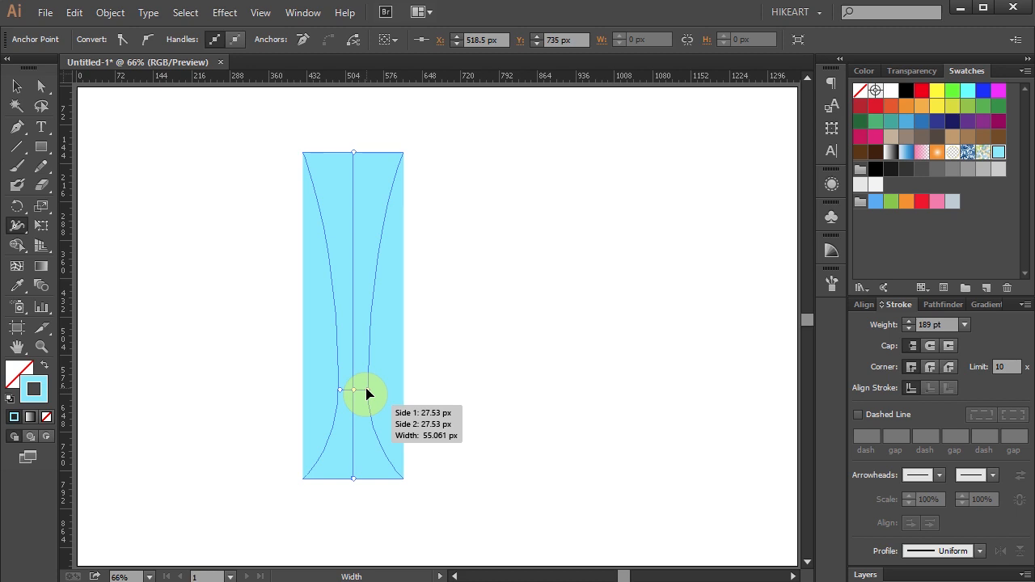
drag(353, 389, 450, 395)
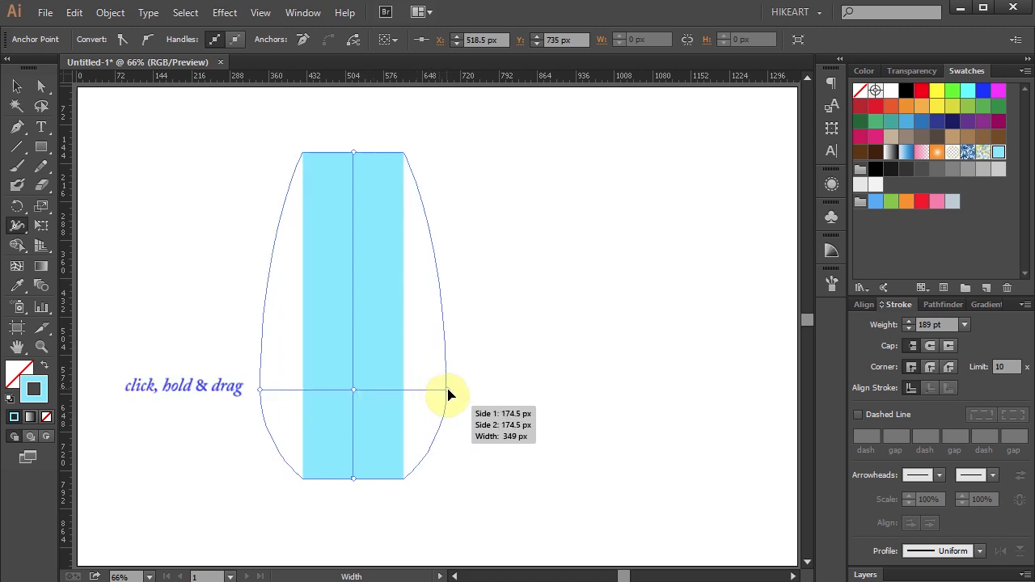
drag(449, 390, 493, 385)
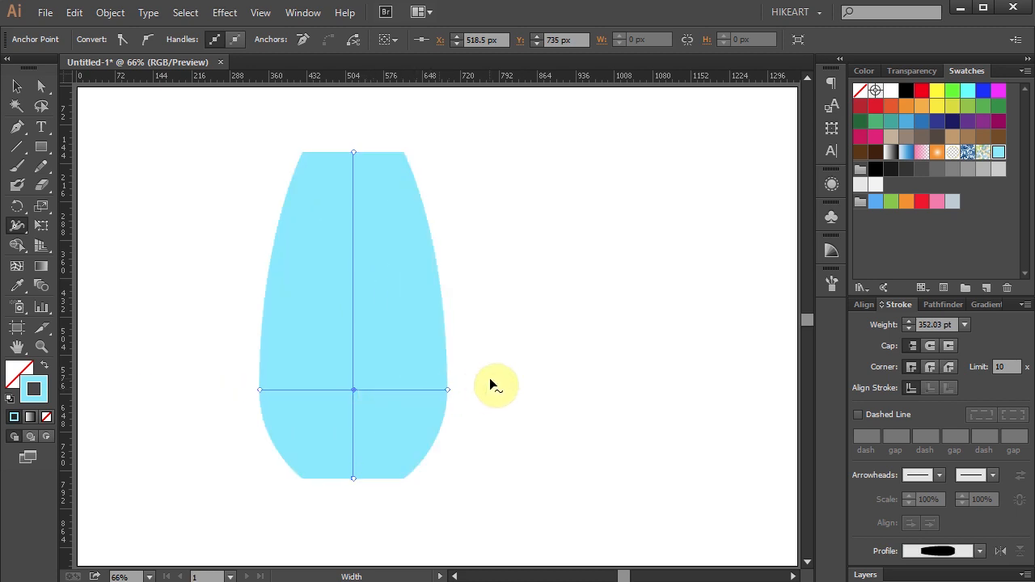
mouse_move(396, 299)
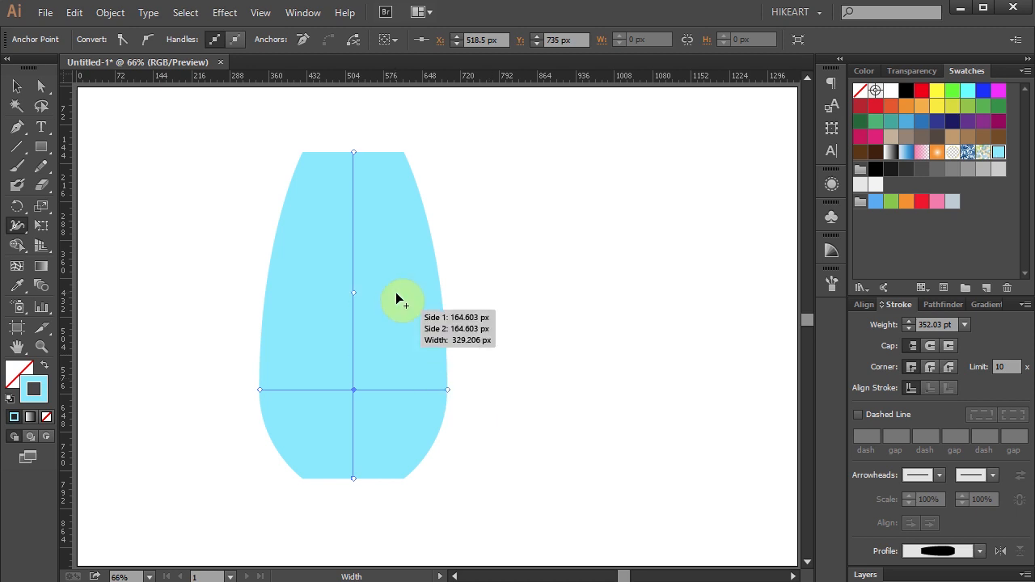
- Pinch a waist above the bulge, form a neck and widen the top into a cup
drag(404, 299, 375, 295)
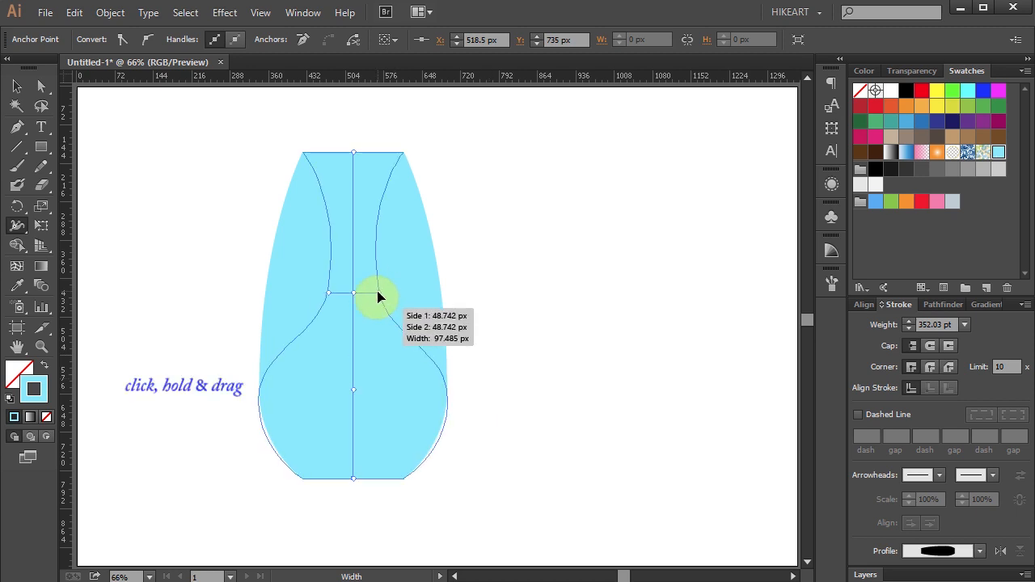
drag(378, 297, 372, 265)
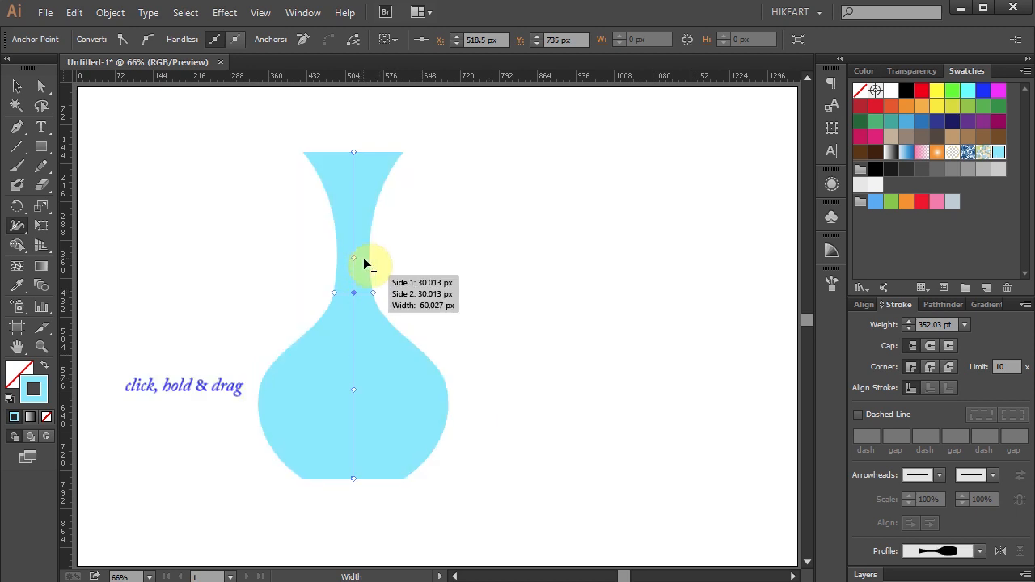
drag(353, 259, 498, 275)
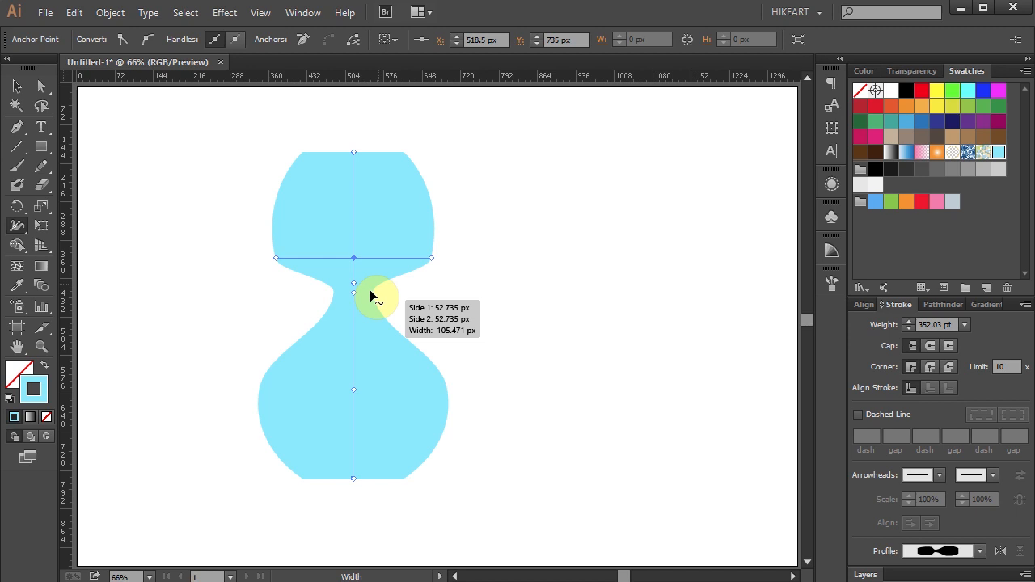
drag(372, 294, 353, 292)
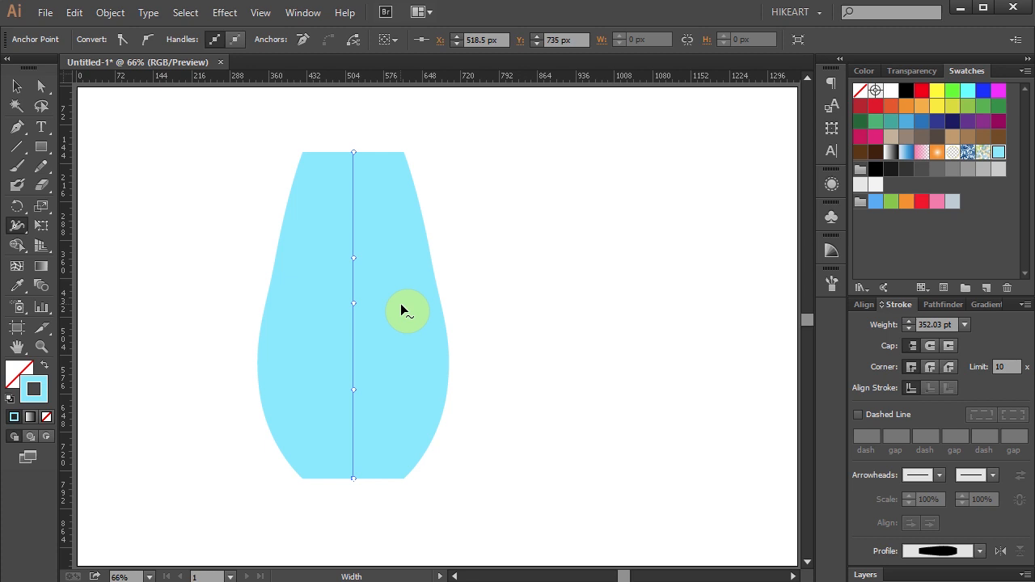
- Add wider width points near the top and bottom to form angular shoulders
drag(407, 310, 352, 259)
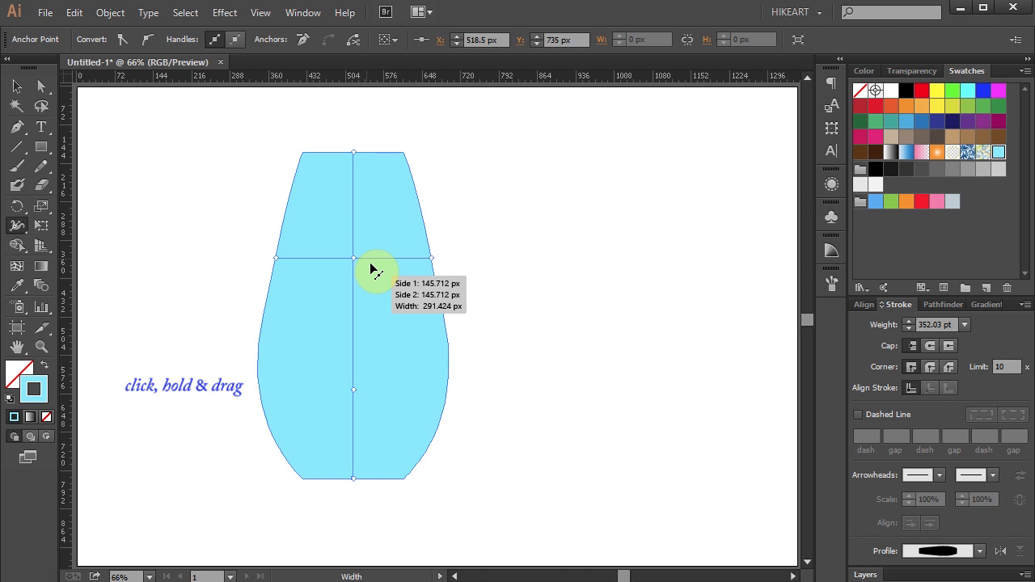
key(alt)
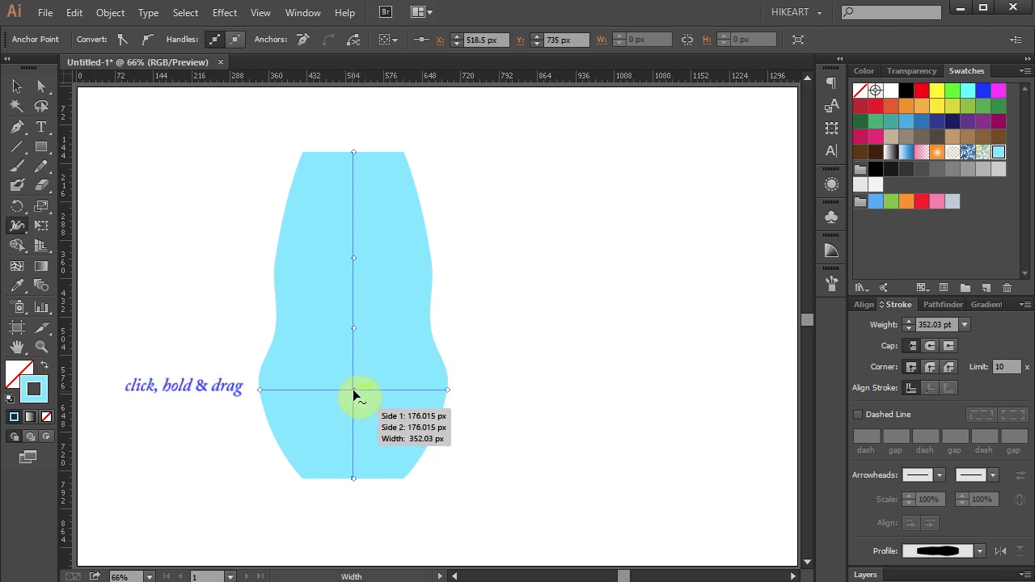
drag(353, 390, 366, 374)
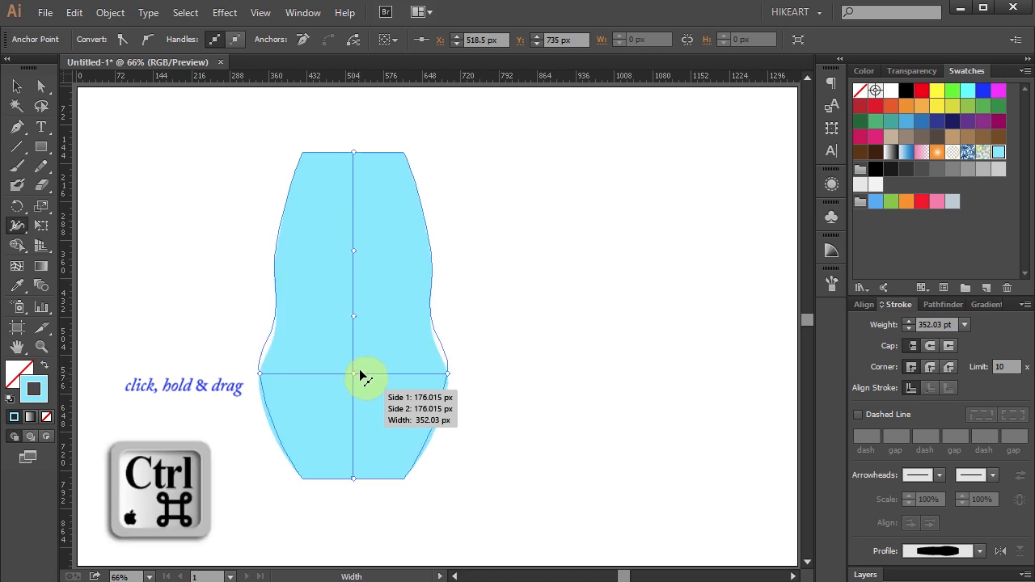
- Select several width points together and move them as a group
drag(363, 379, 375, 251)
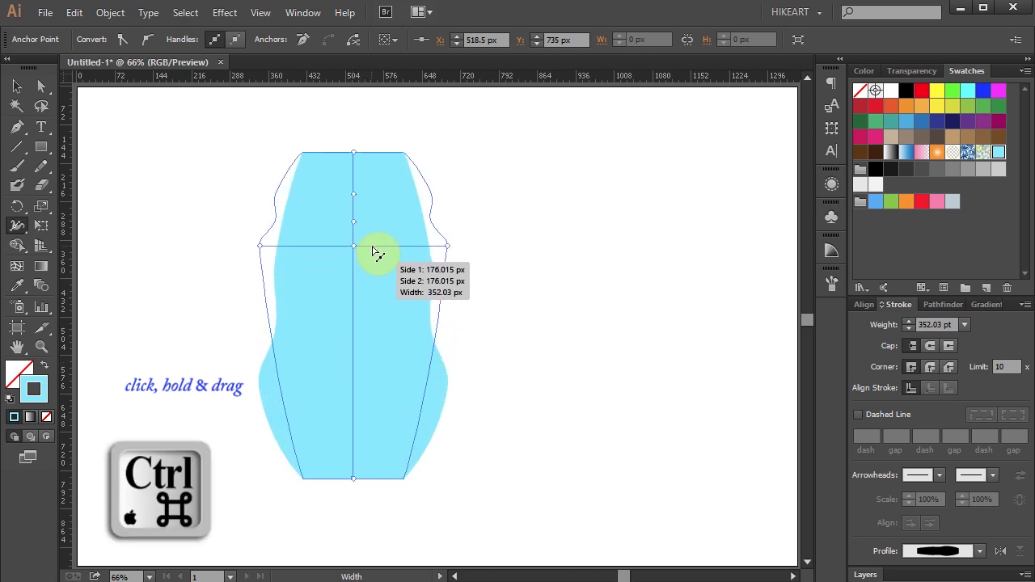
drag(375, 246, 381, 271)
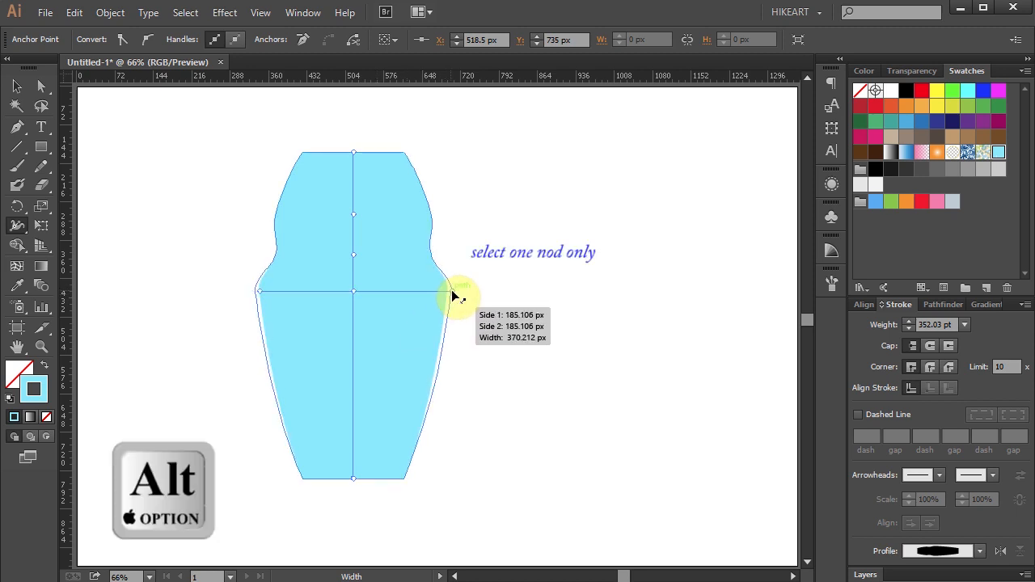
- Widen one side only with Alt-drag and reposition the upper width point into a second shoulder
drag(453, 294, 370, 293)
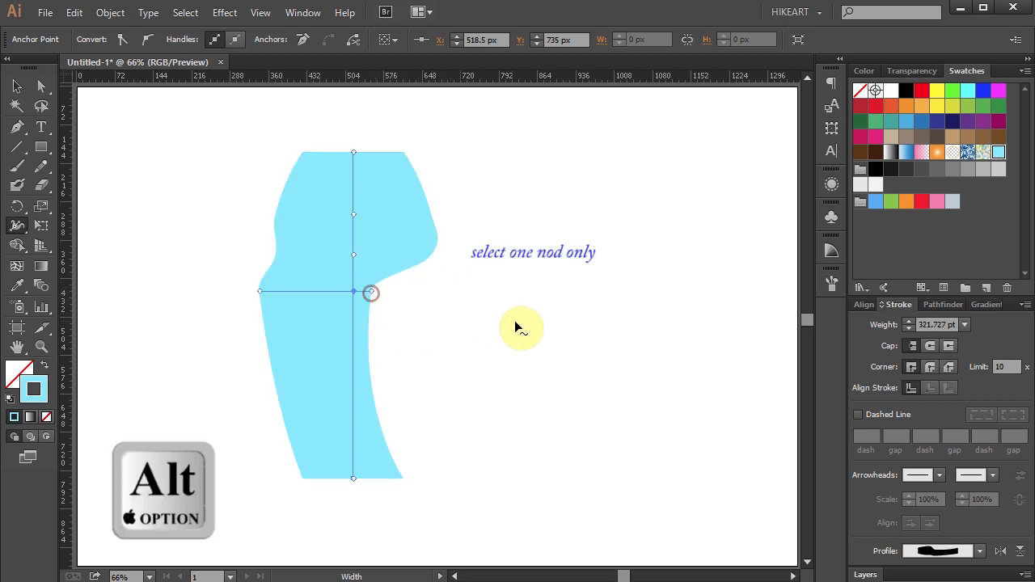
mouse_move(391, 271)
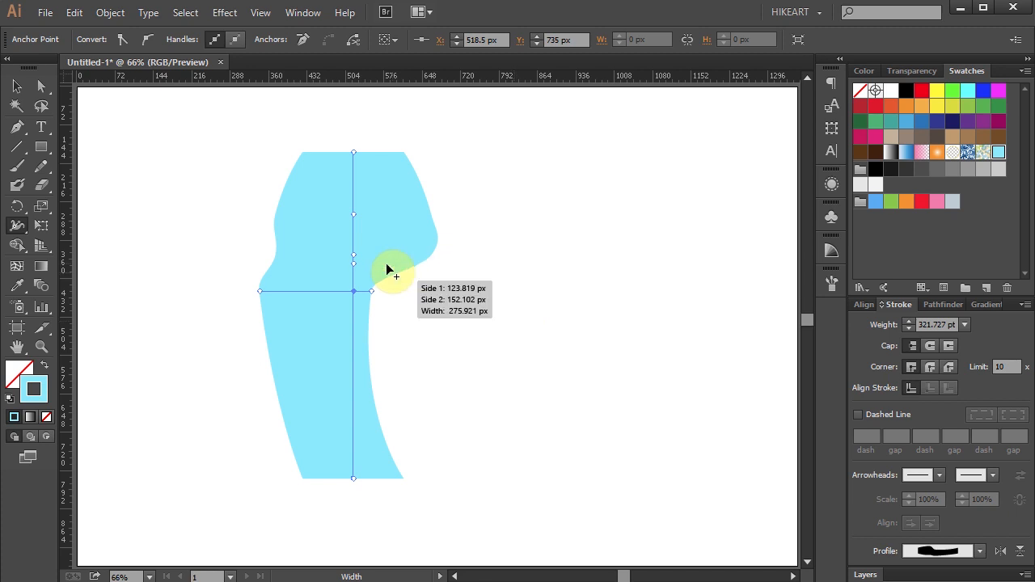
drag(396, 271, 356, 259)
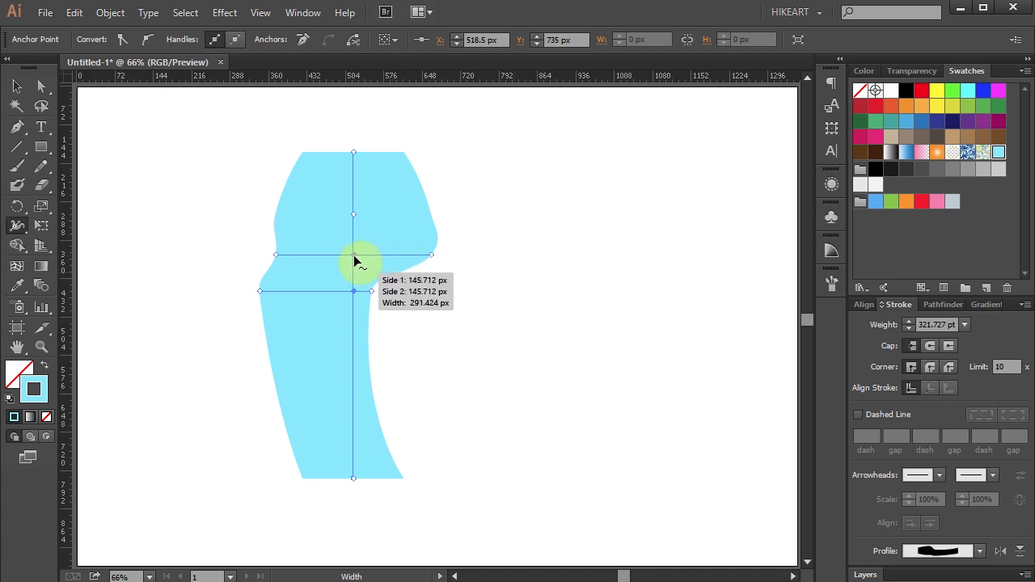
drag(353, 257, 278, 259)
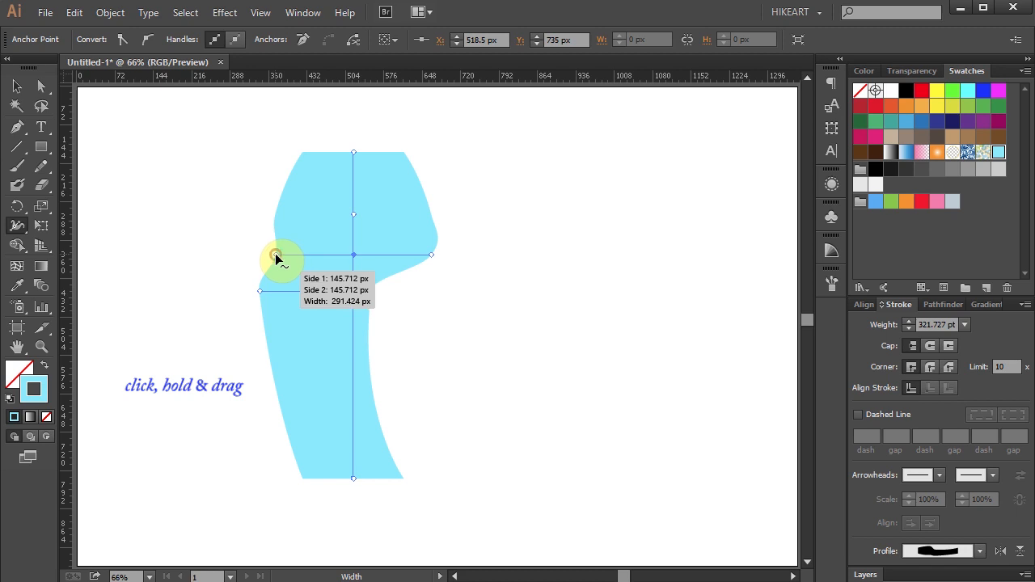
drag(283, 259, 339, 267)
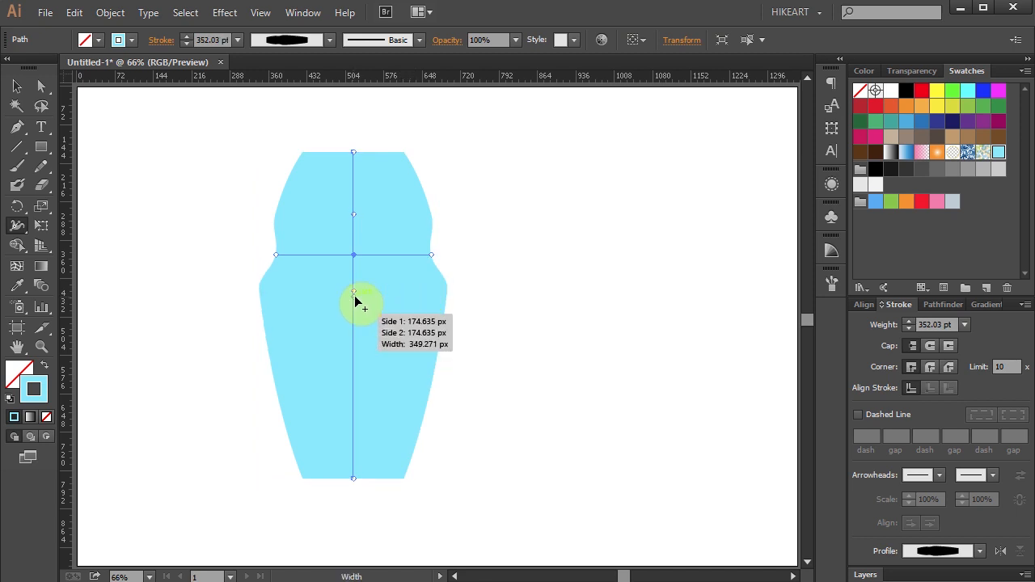
- Drag the width points into a goblet profile and adjust the rim width
drag(353, 291, 353, 343)
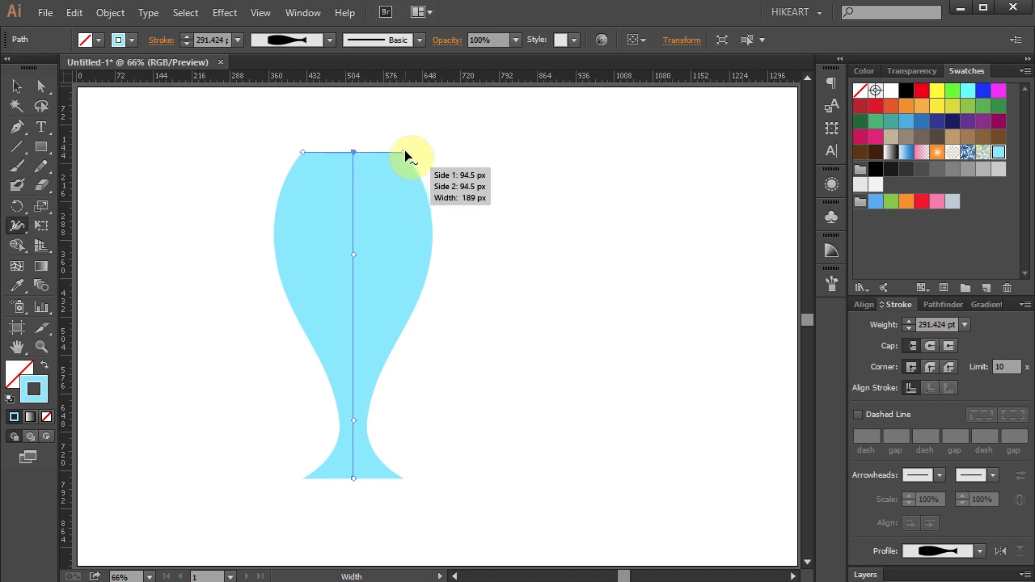
drag(412, 156, 372, 155)
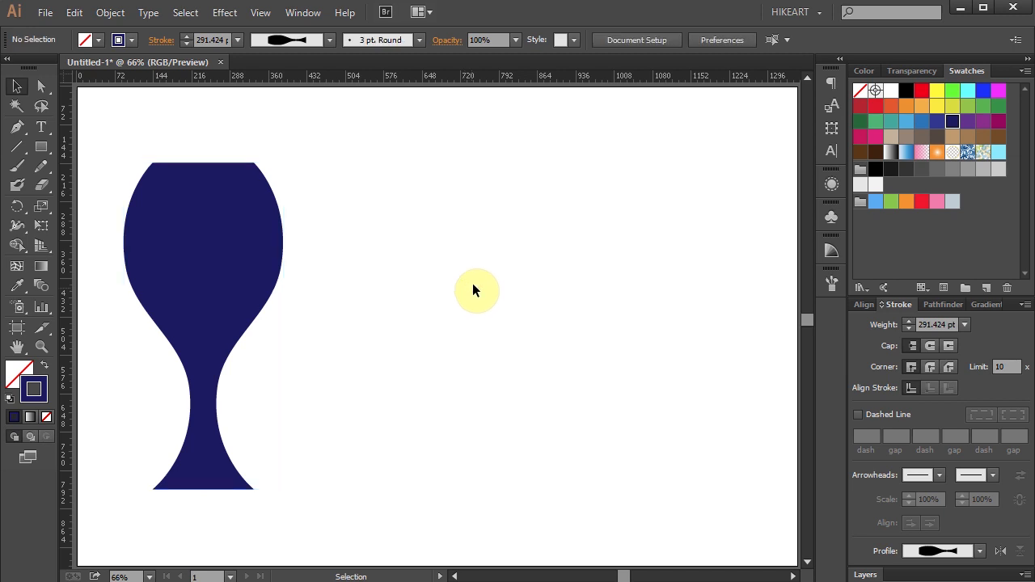
mouse_move(463, 262)
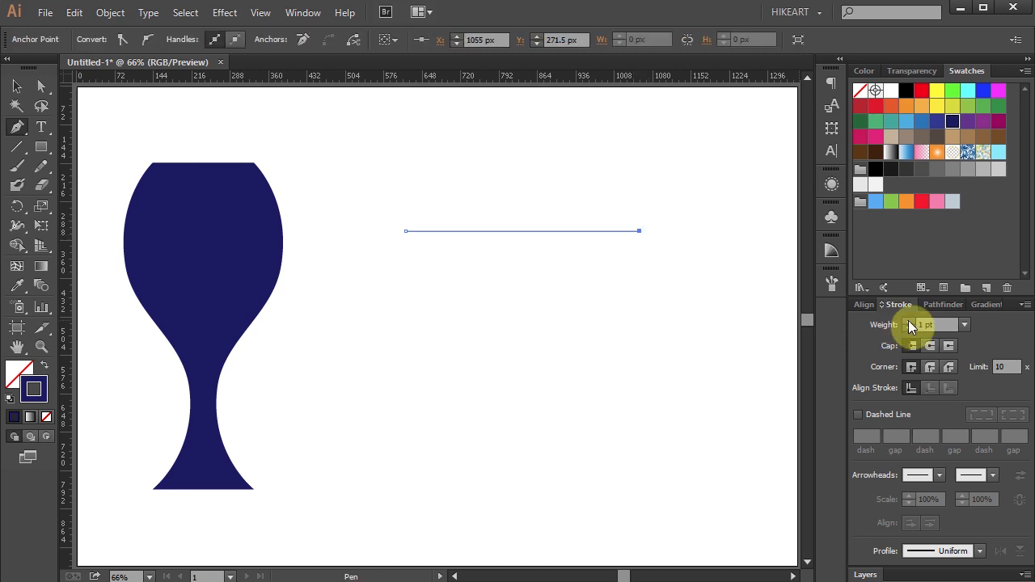
- Set the value 115 and widen the teal stroke into an arrowhead shape with the Width tool
text(115)
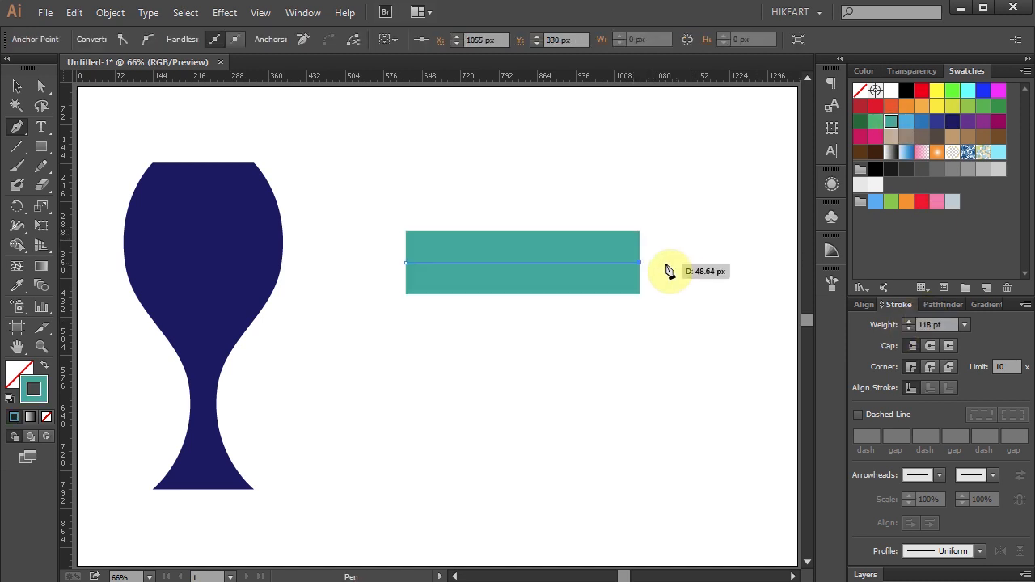
drag(670, 271, 563, 310)
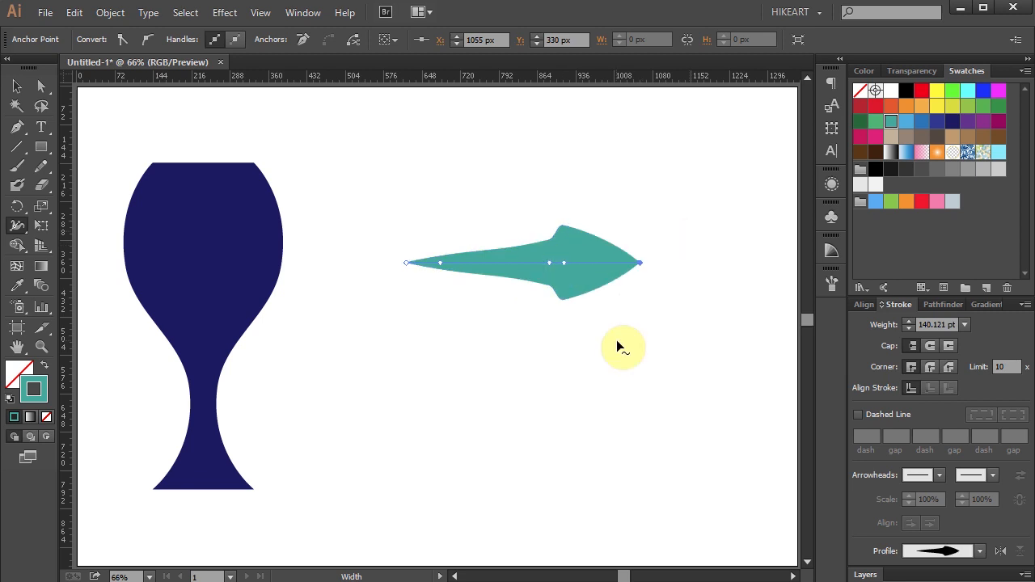
key(v)
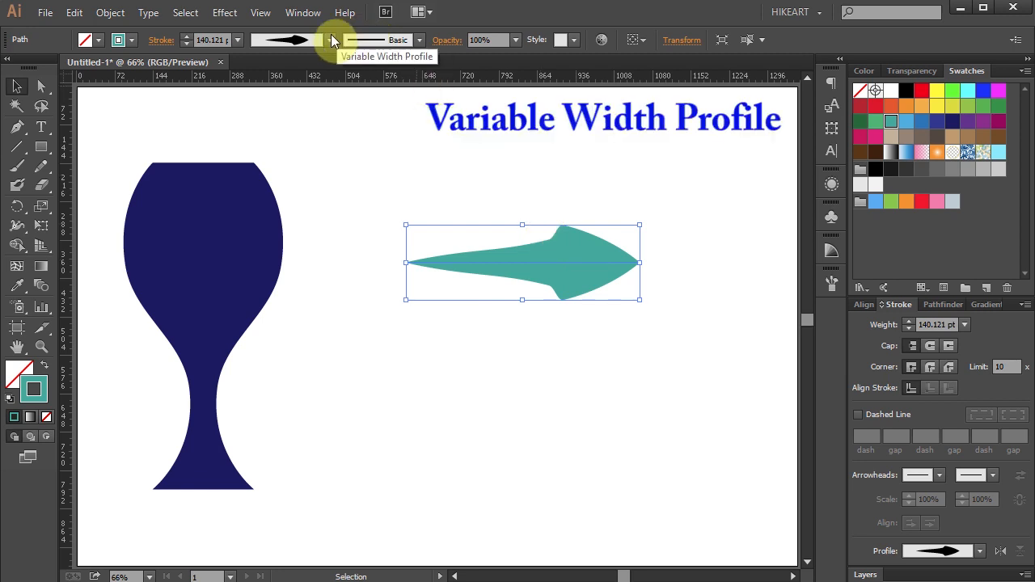
- Add the arrow's width shape to the profile list as Width Profile1 and verify it there
click(328, 38)
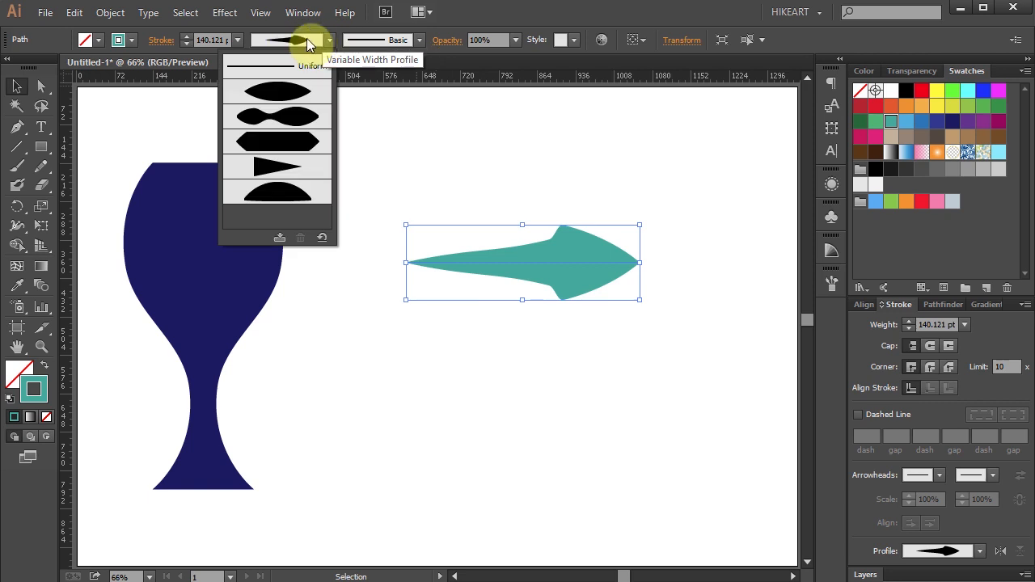
mouse_move(280, 236)
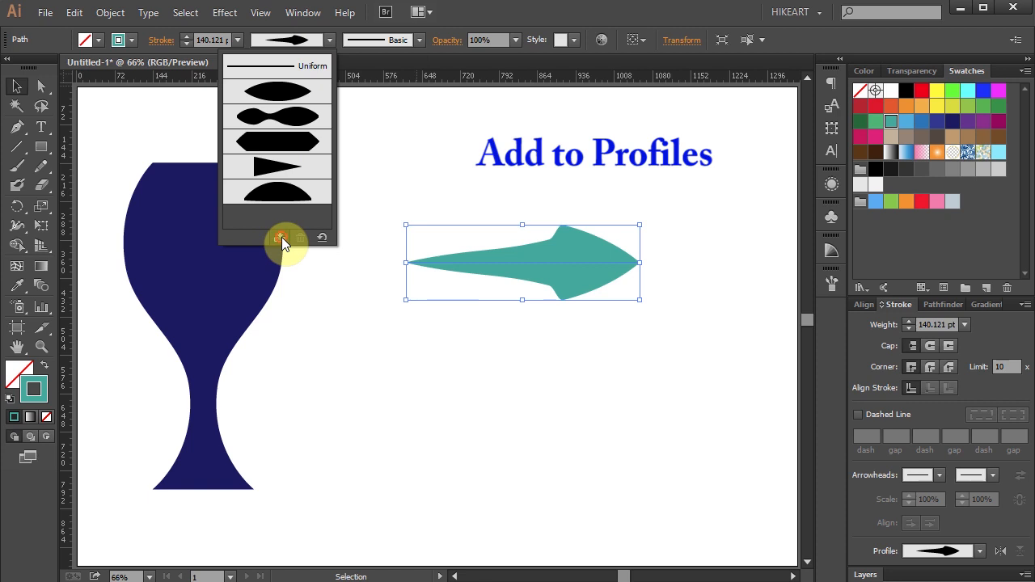
click(282, 236)
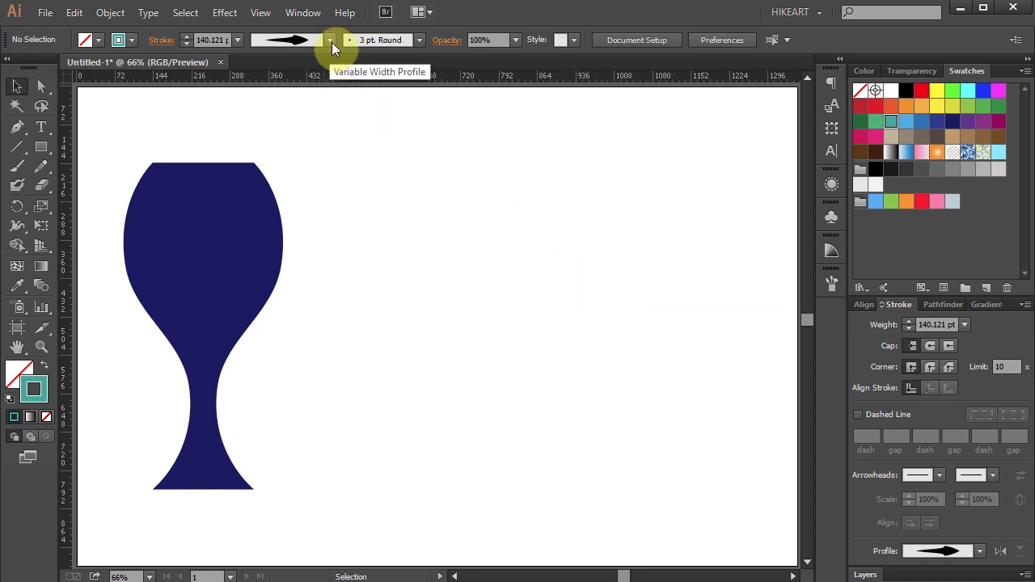
click(330, 39)
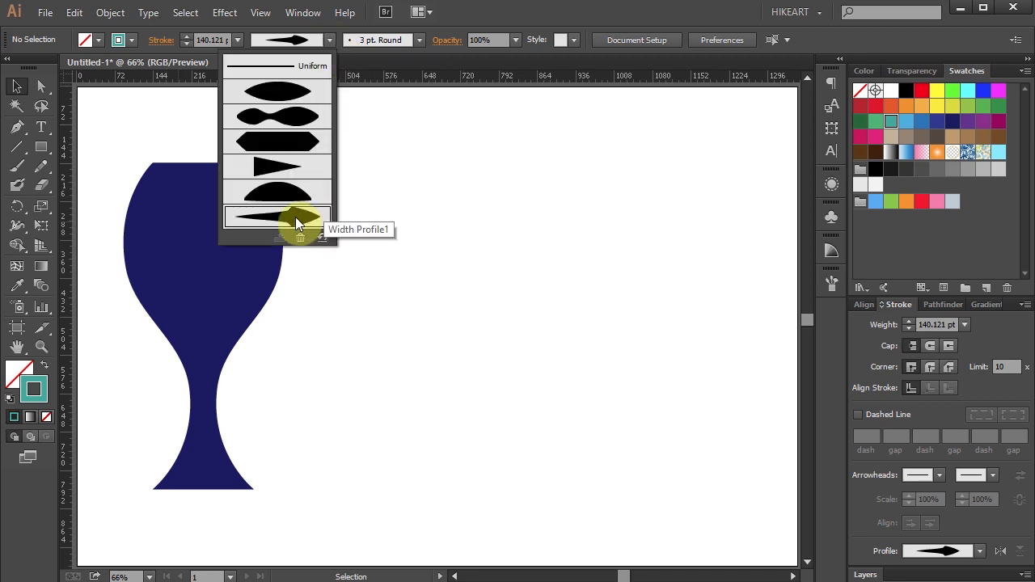
mouse_move(397, 207)
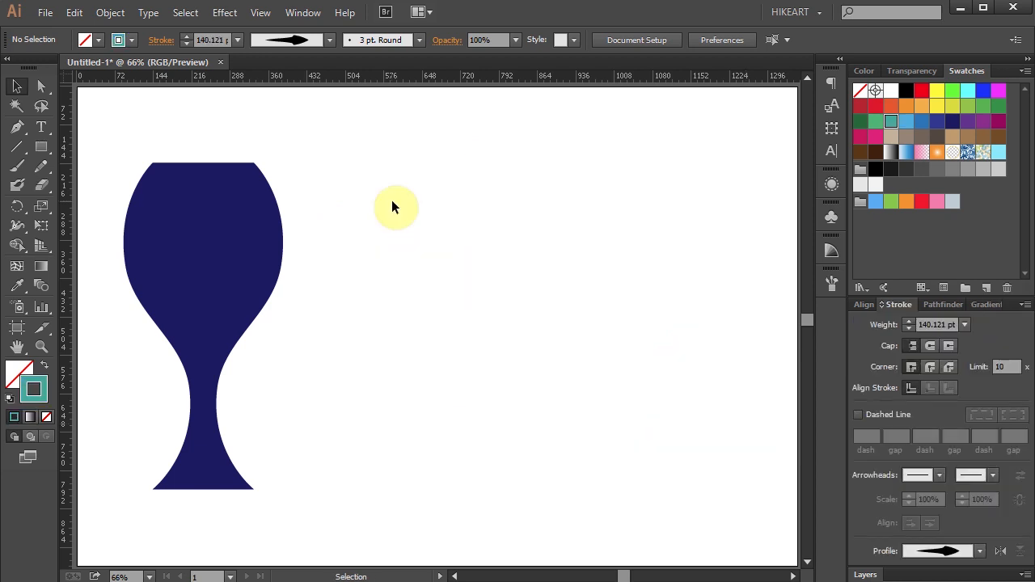
- Toggle the rulers (Ctrl+R) to pull out the crossing horizontal and vertical guides
key(ctrl+r)
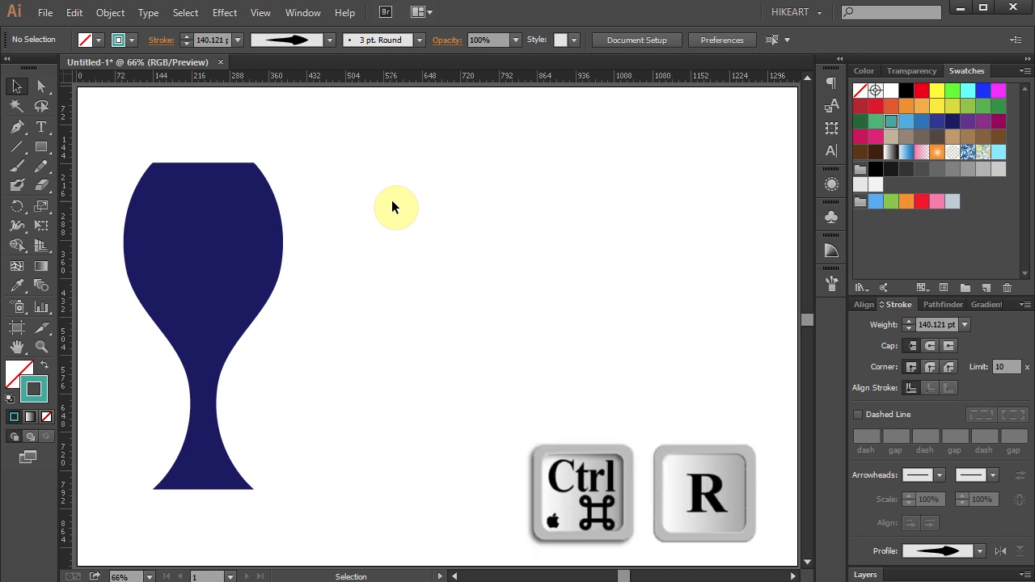
mouse_move(148, 133)
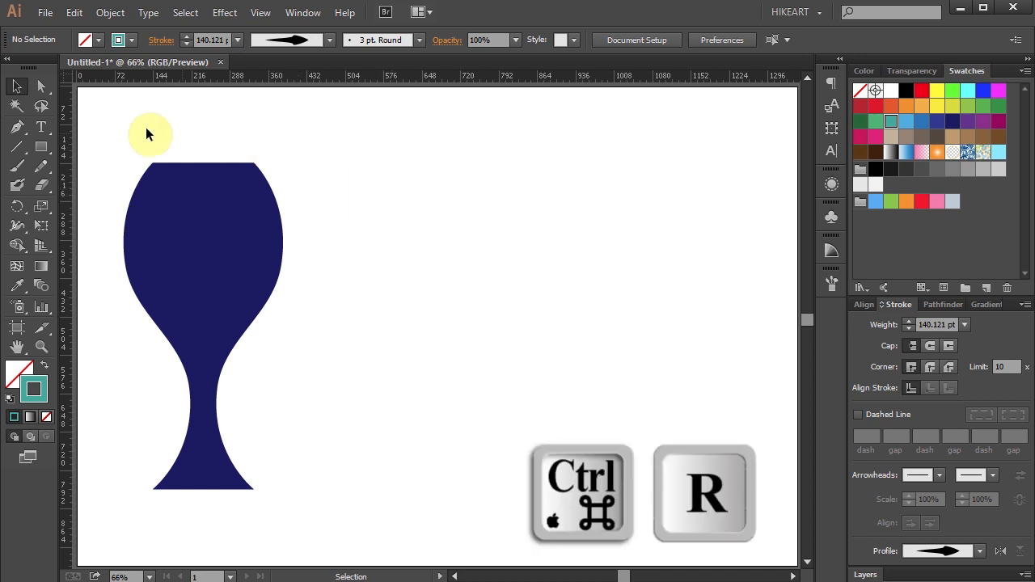
key(ctrl+r)
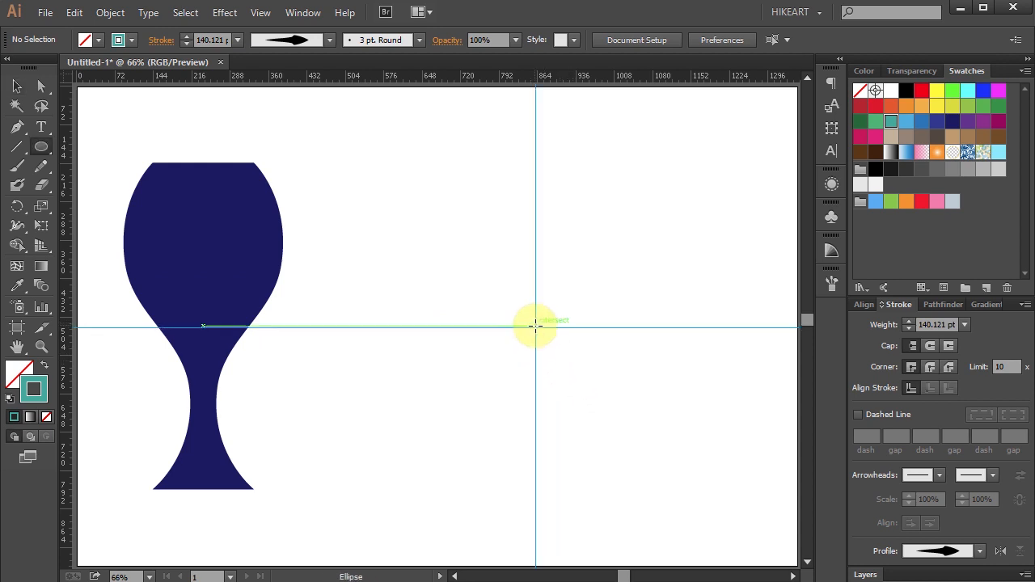
- Draw a circle with the Ellipse tool (L) centred on the guide crossing
key(l)
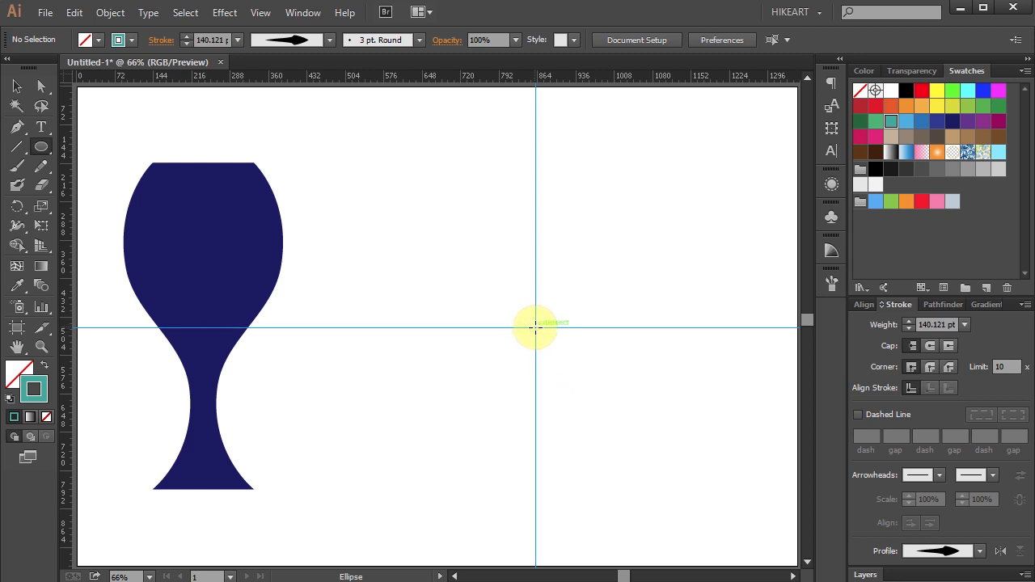
drag(535, 326, 637, 497)
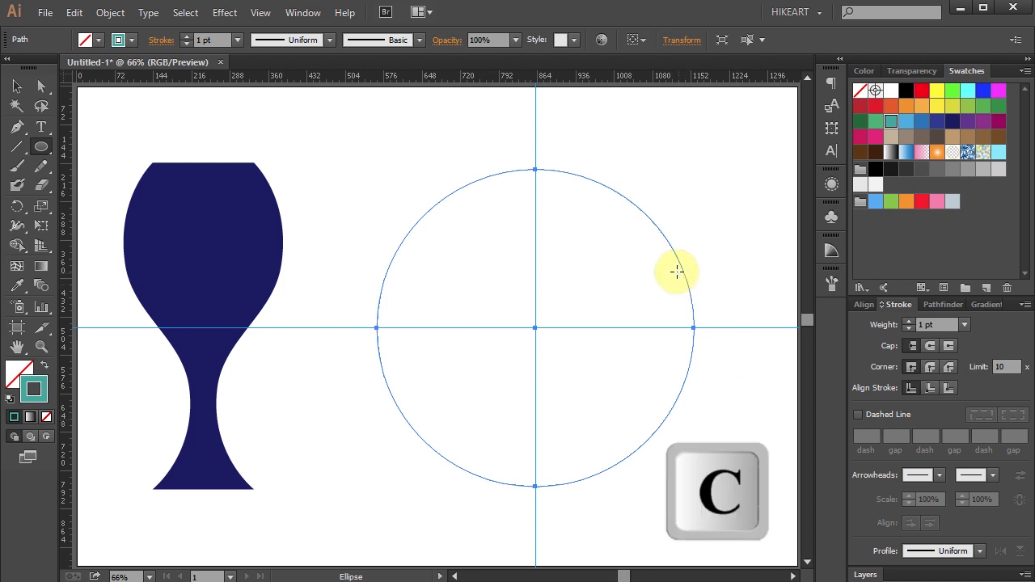
mouse_move(647, 215)
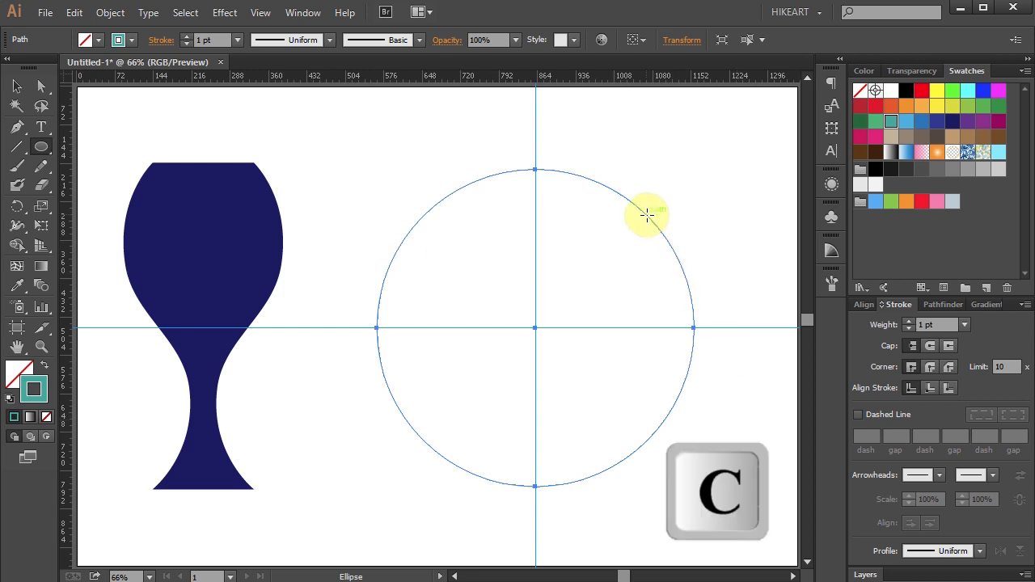
- Cut the circle at its anchor points with the Scissors tool and delete all but the upper-left quarter arc
key(c)
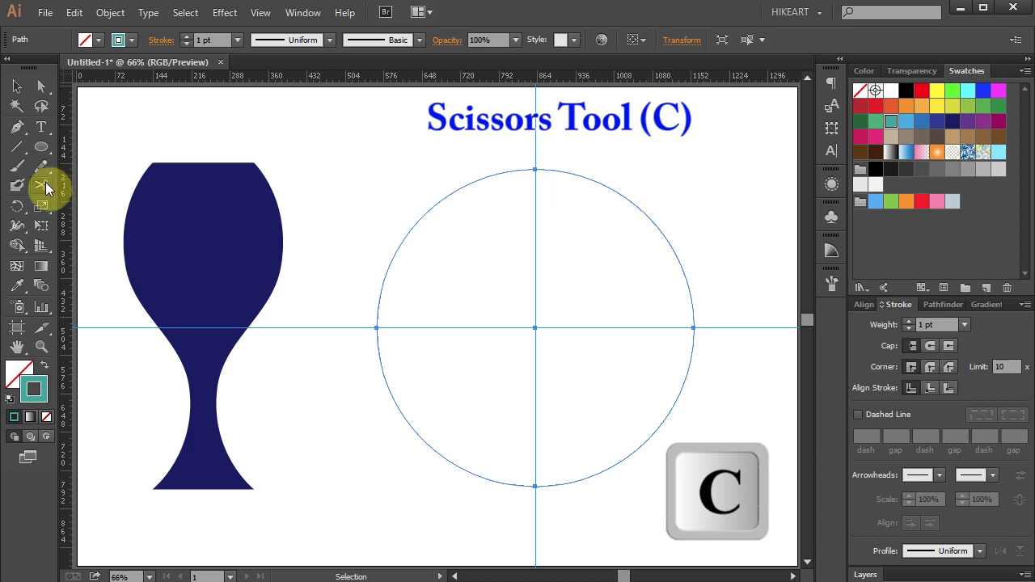
click(42, 187)
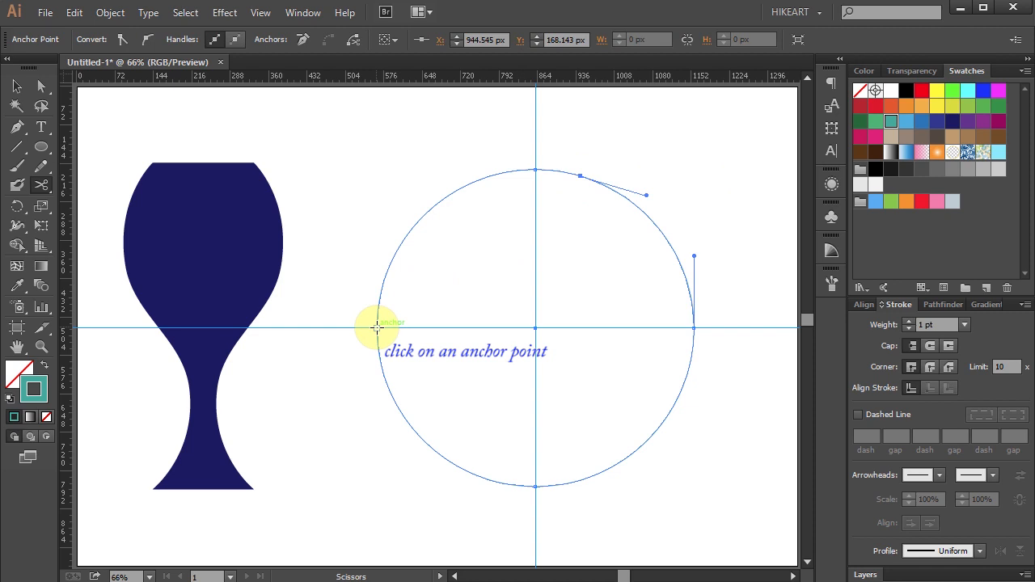
click(375, 327)
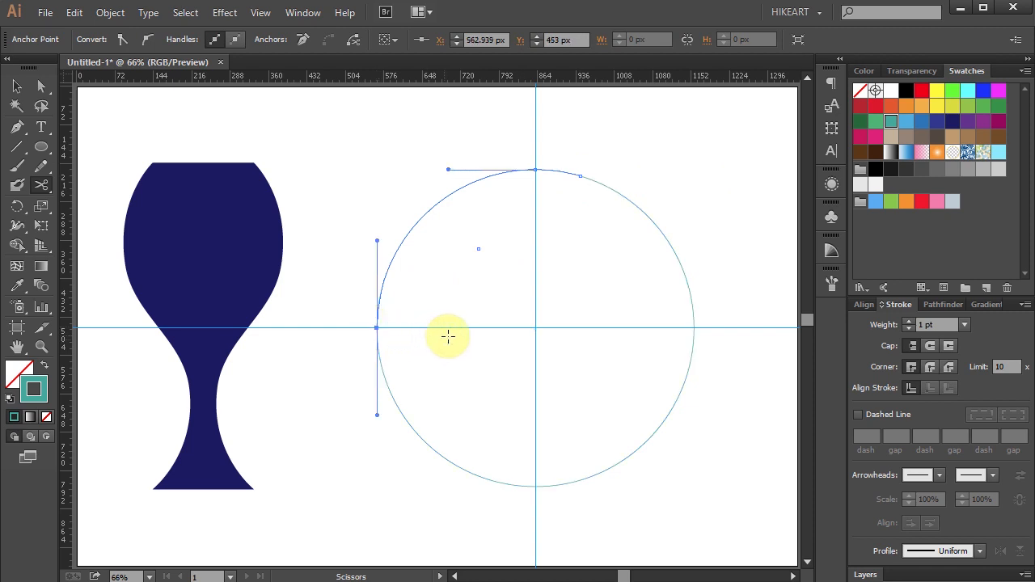
key(v)
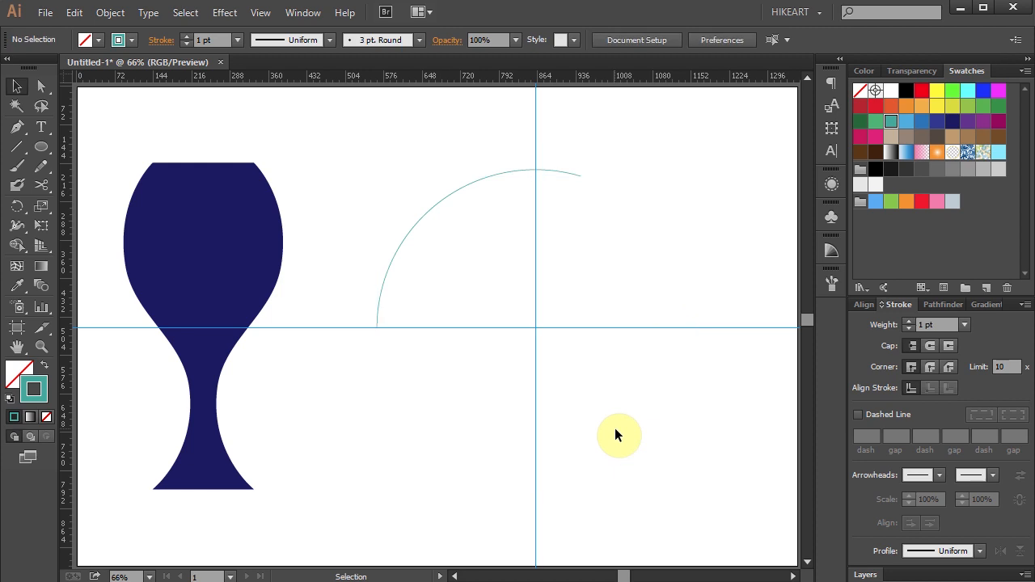
- Apply Width Profile1 to the quarter arc with a 105 pt teal stroke, forming a curved arrow
click(461, 194)
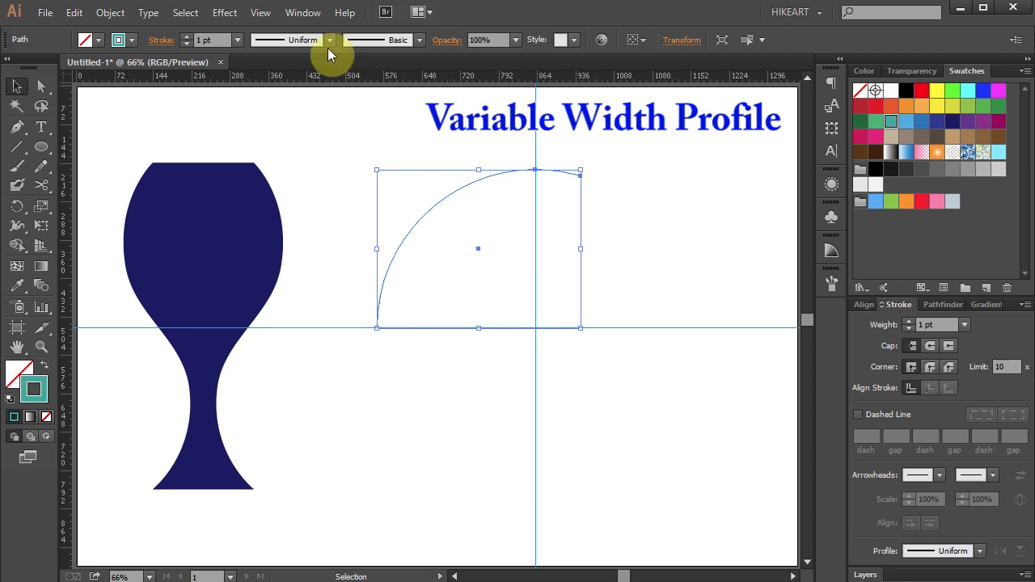
click(330, 39)
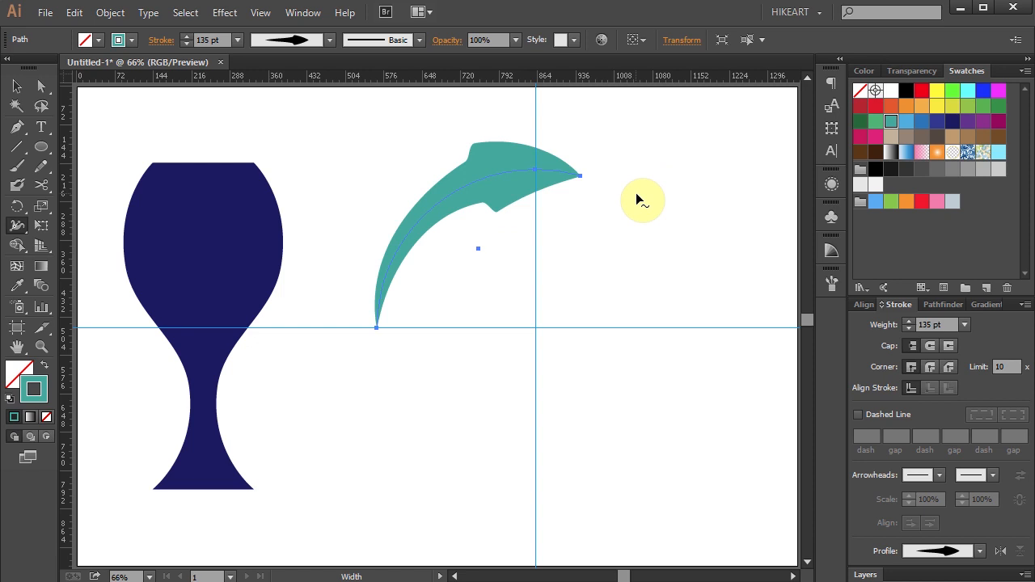
click(985, 304)
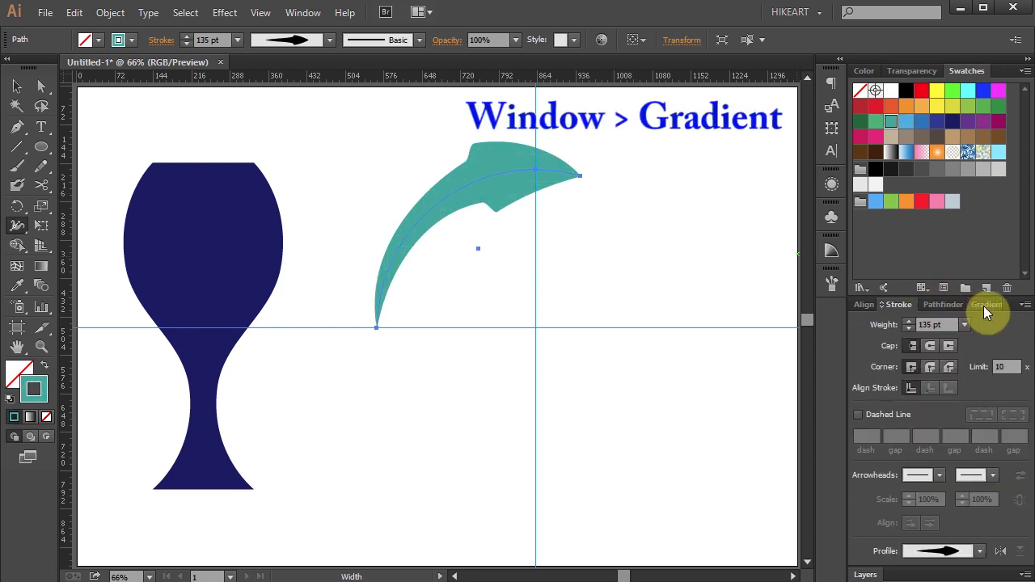
- Give the arrow's stroke a radial gradient shading from white into teal
click(986, 304)
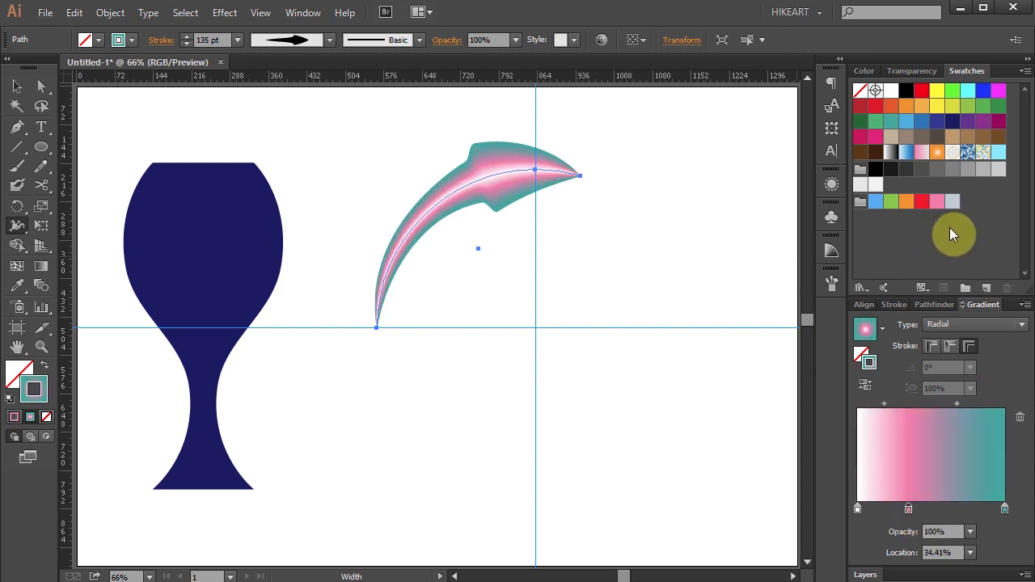
key(ctrl+z)
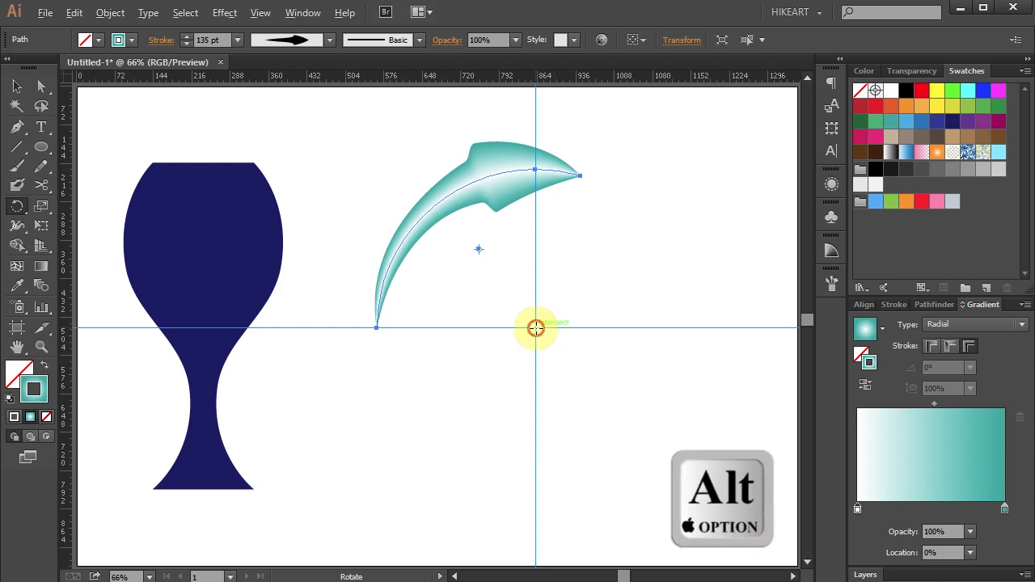
- Rotate-copy the arrow arc 120° about the guide crossing twice, giving three arcs in a circle
click(536, 329)
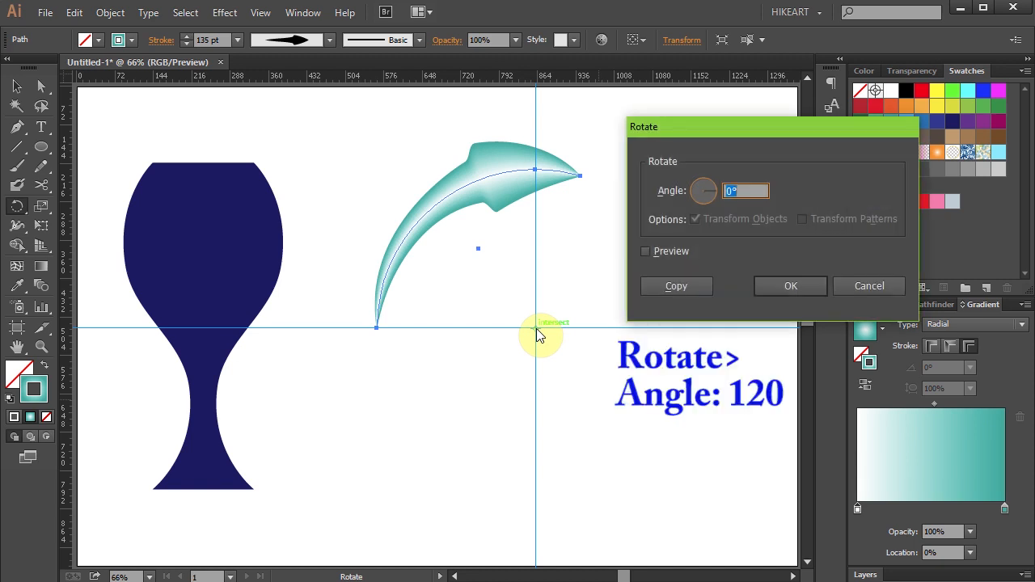
text(120)
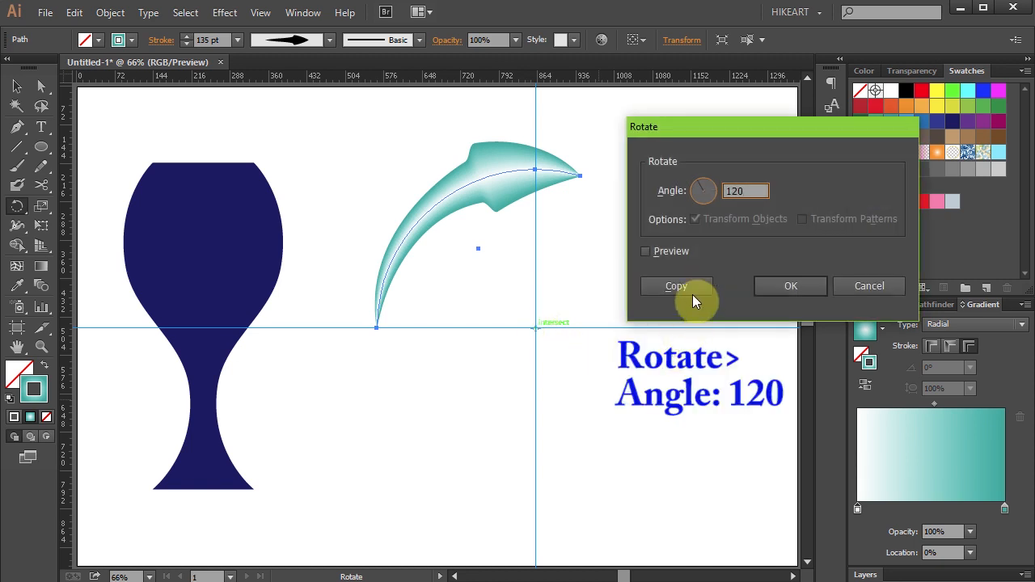
click(676, 285)
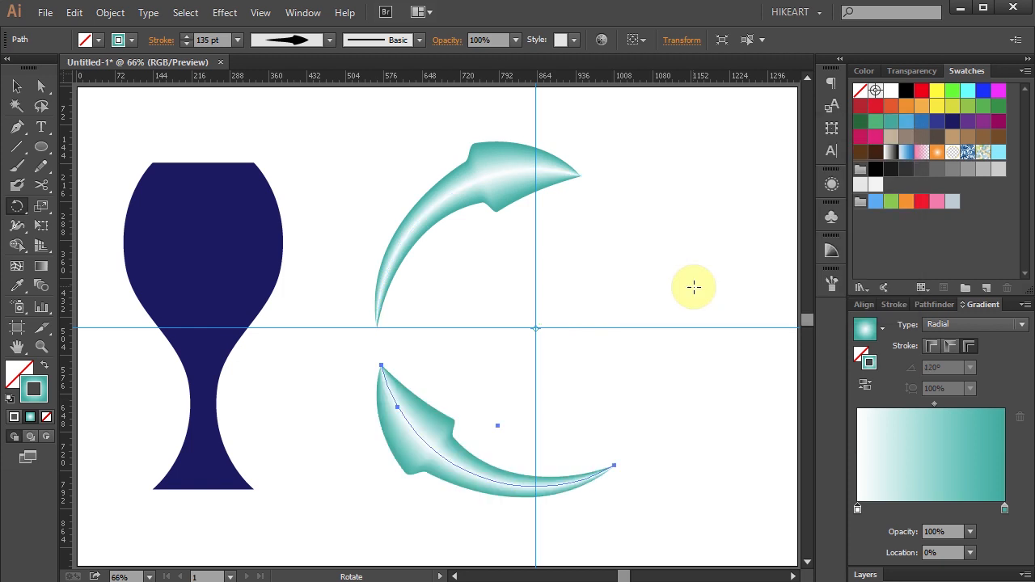
key(ctrl+d)
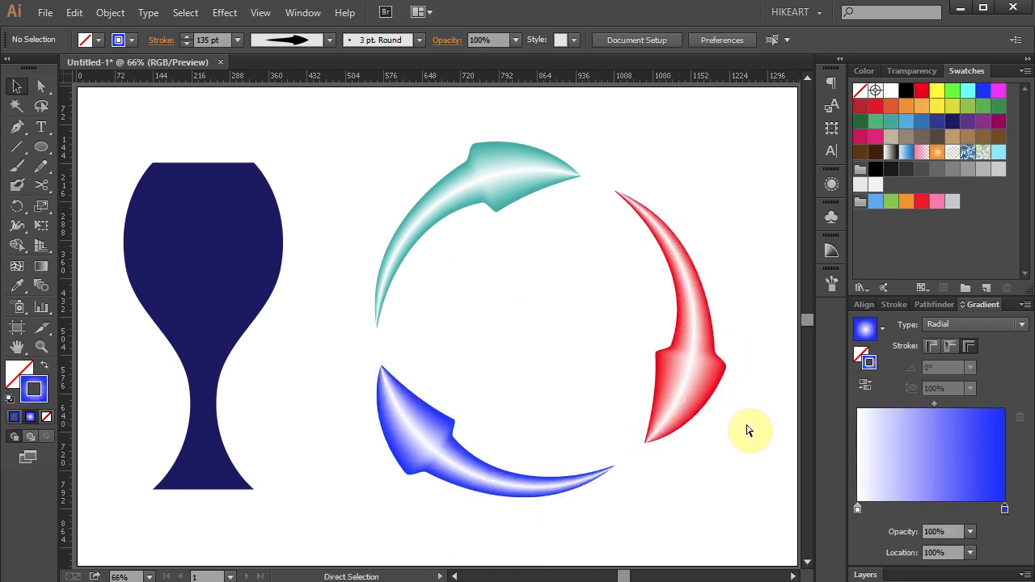
- Recolour the copied arcs' gradients to red and blue with the Direct Selection tool
click(16, 86)
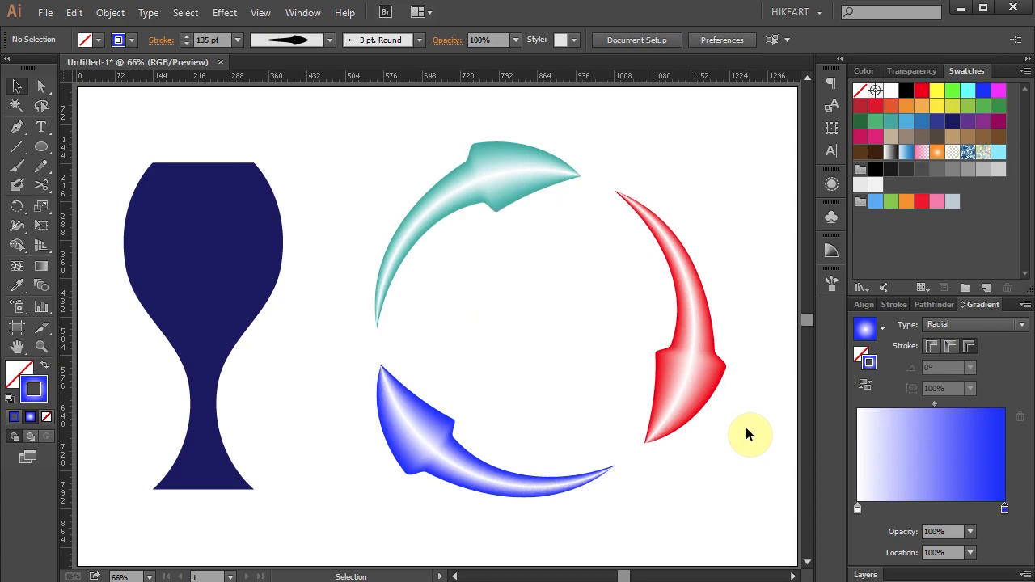